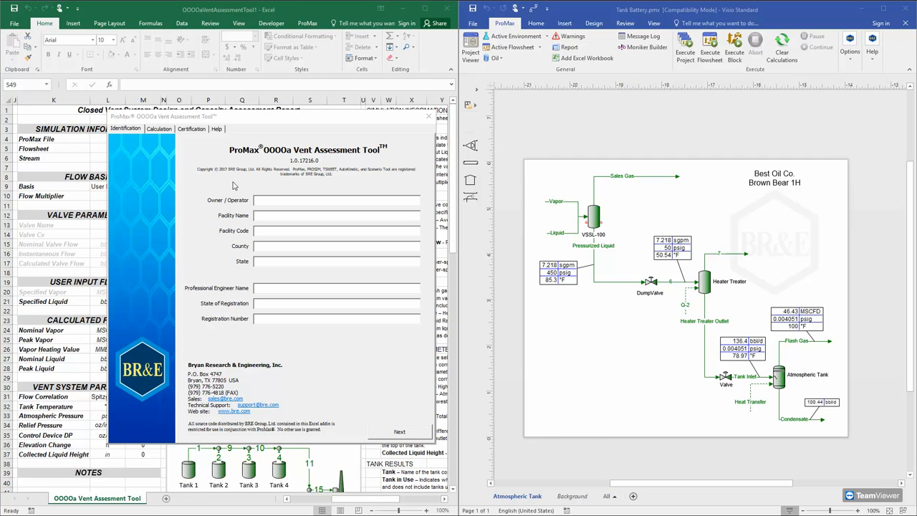
mouse_move(131, 342)
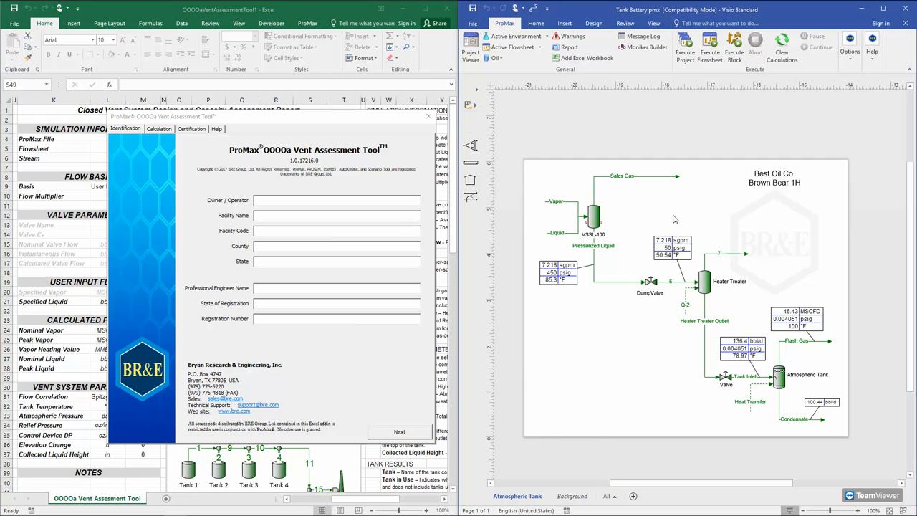
mouse_move(581, 211)
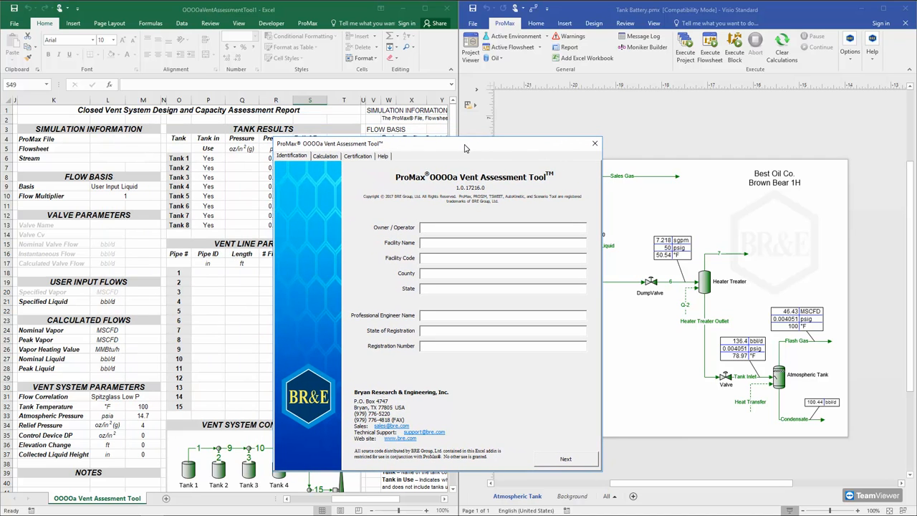
mouse_move(315, 177)
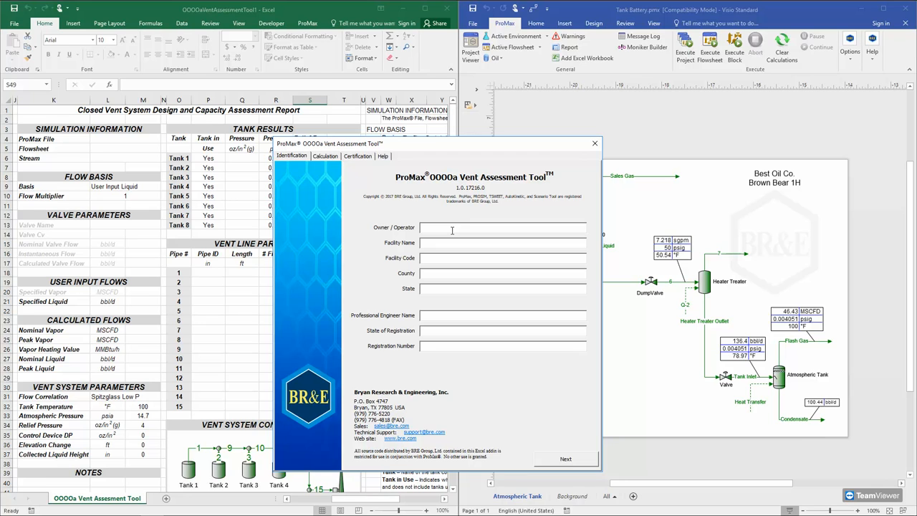
Enter owner Best Oil Co, facility Brown Bear 1H, code 1234, Brazos County, TX and registration number 123456
text(Best Oil Co)
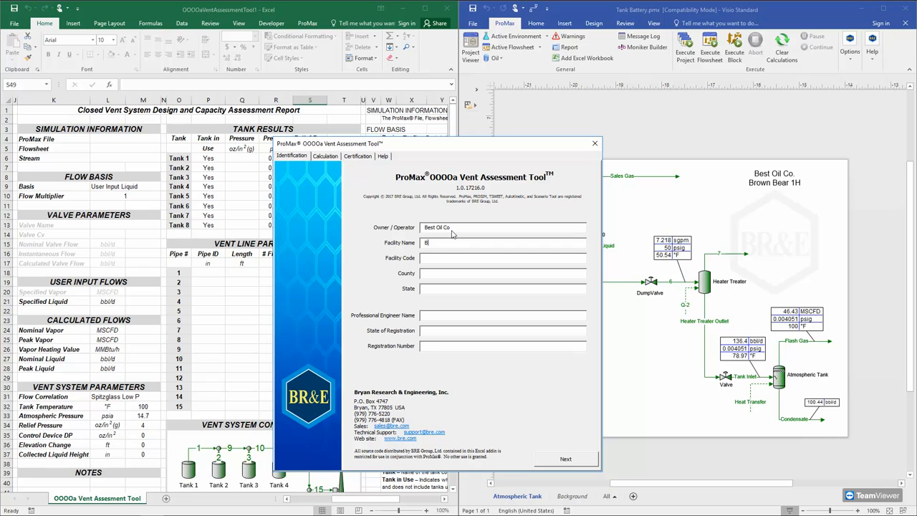
text(rown Bear 1H)
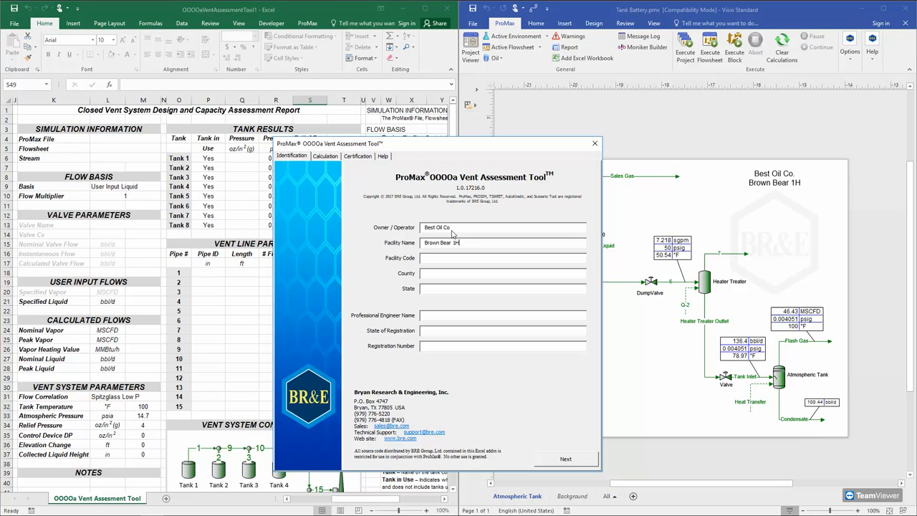
text(1234)
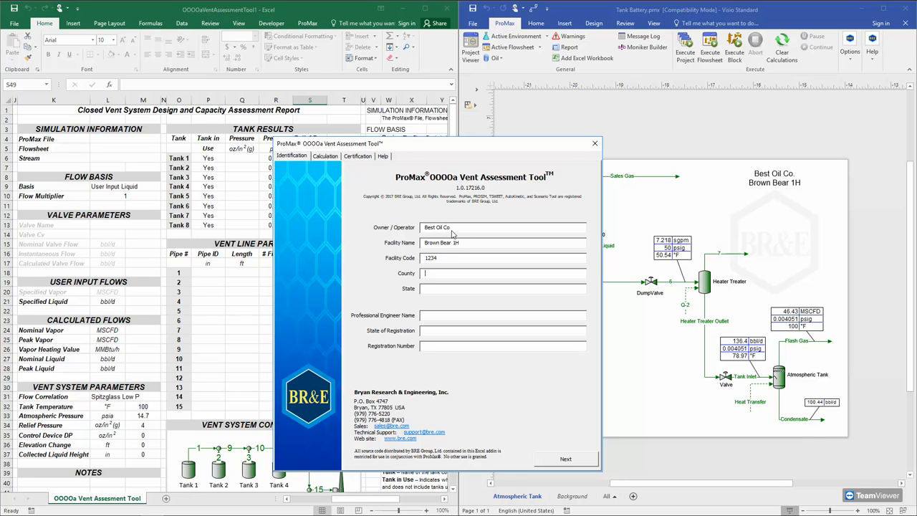
text(Brazos)
click(501, 315)
text(Sally Q Engineer)
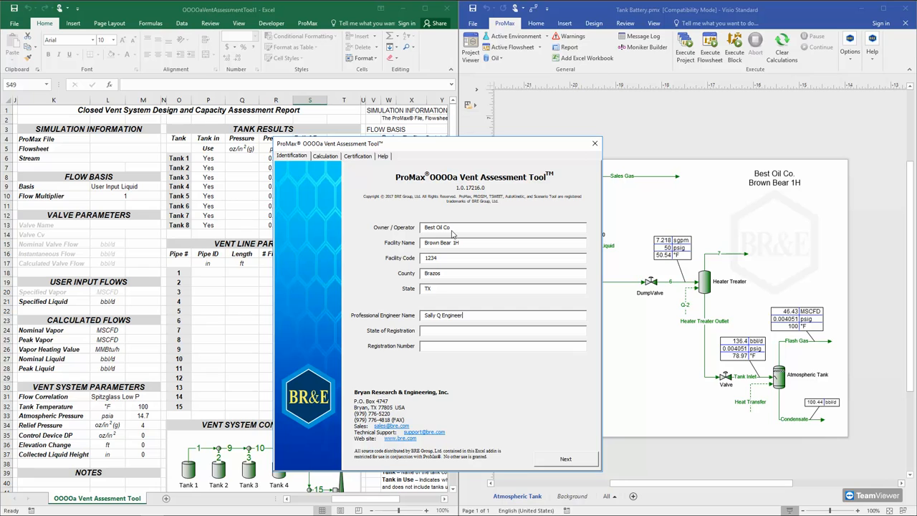
text(TX)
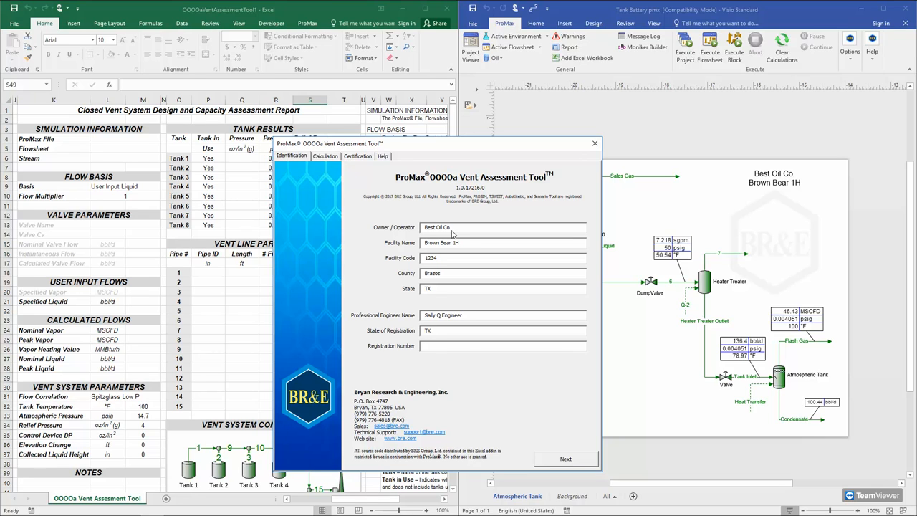
text(123456)
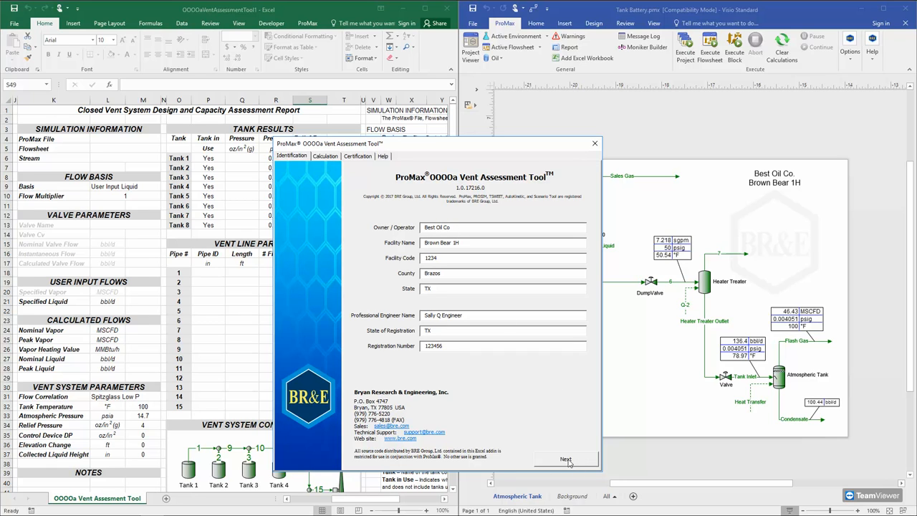
Advance with Next to the Calculation page showing the vent system layout and pipe table
click(566, 459)
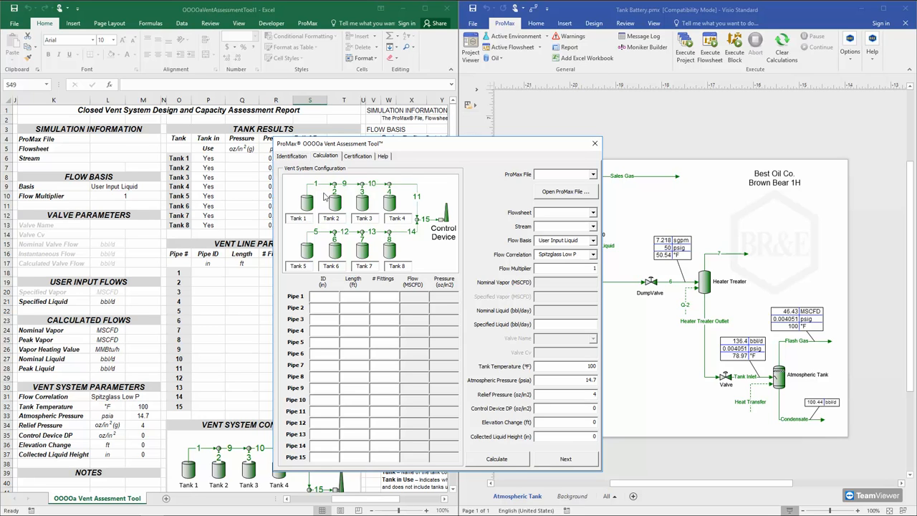
mouse_move(481, 178)
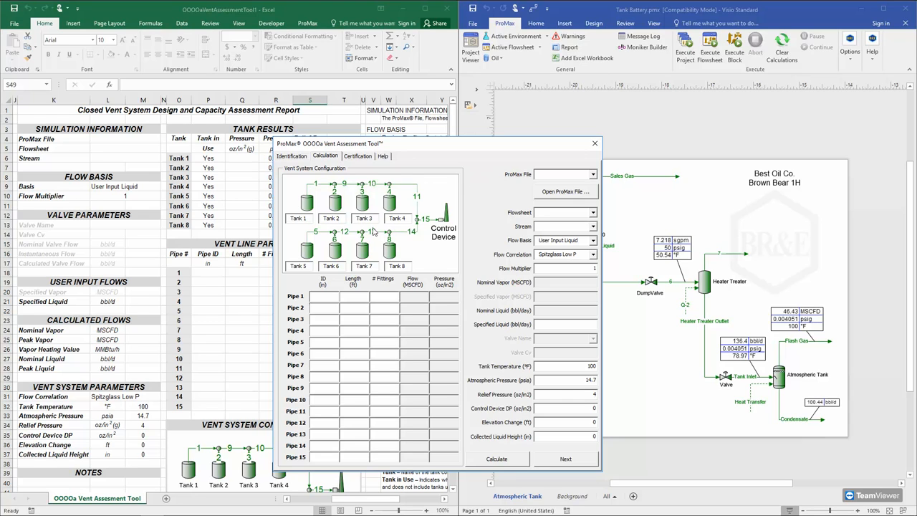
mouse_move(394, 255)
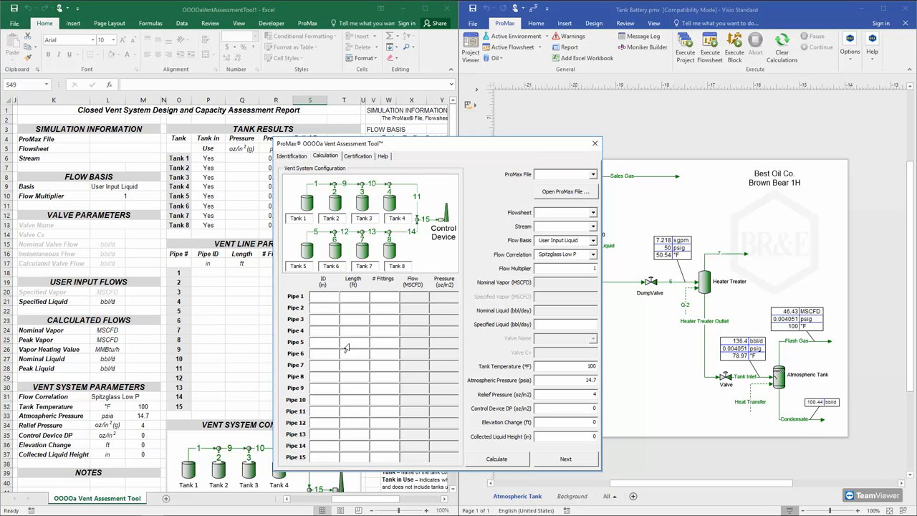
mouse_move(413, 375)
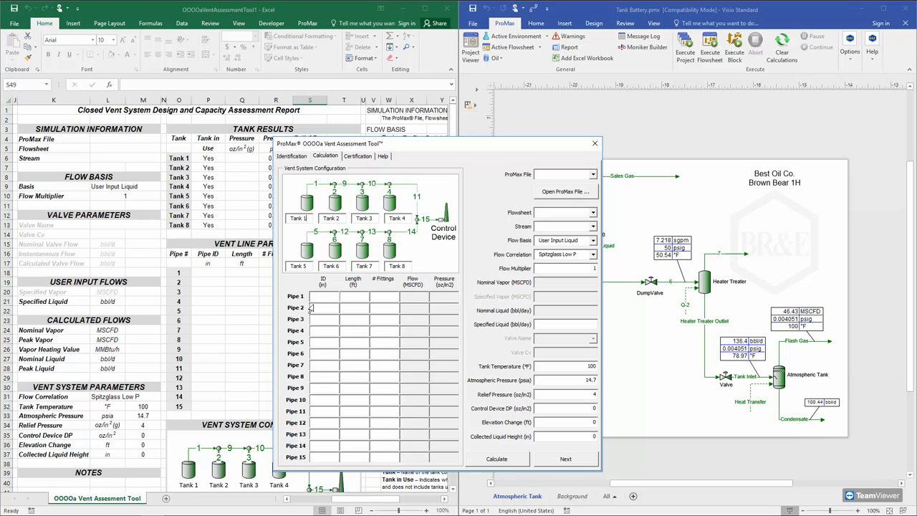
mouse_move(318, 186)
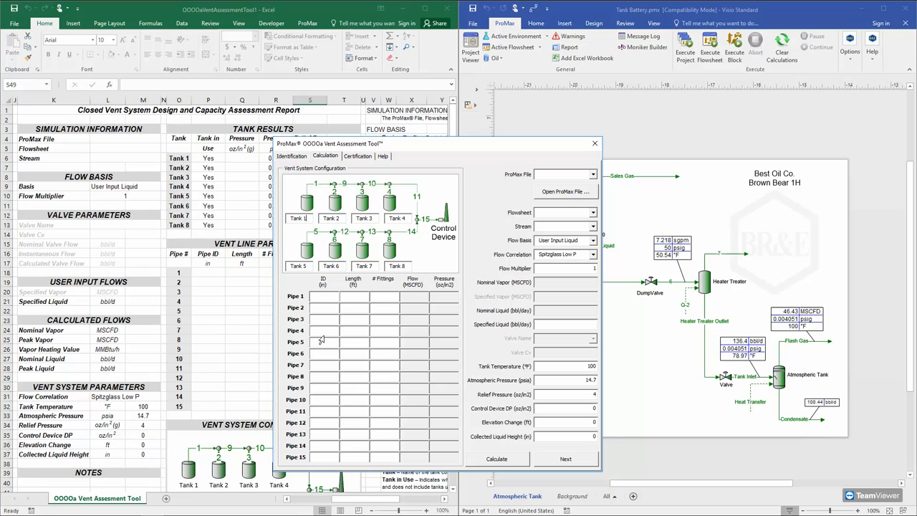
mouse_move(318, 351)
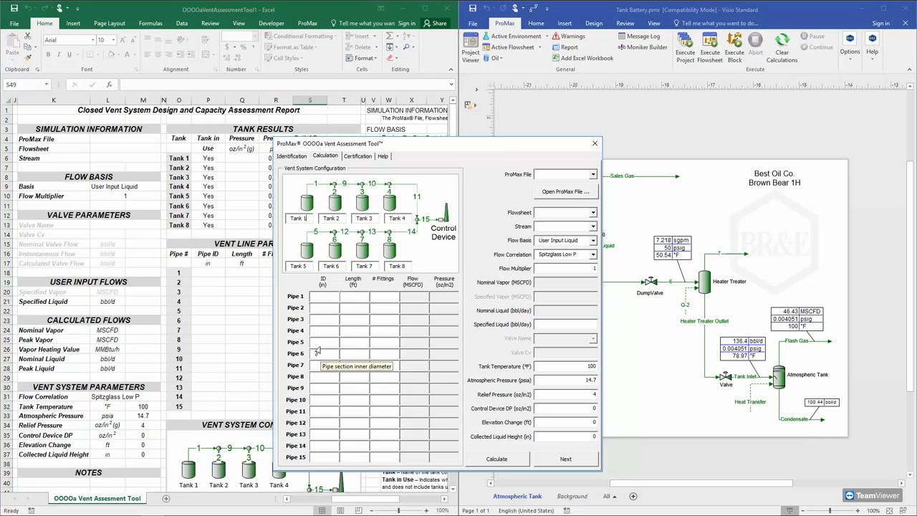
mouse_move(359, 355)
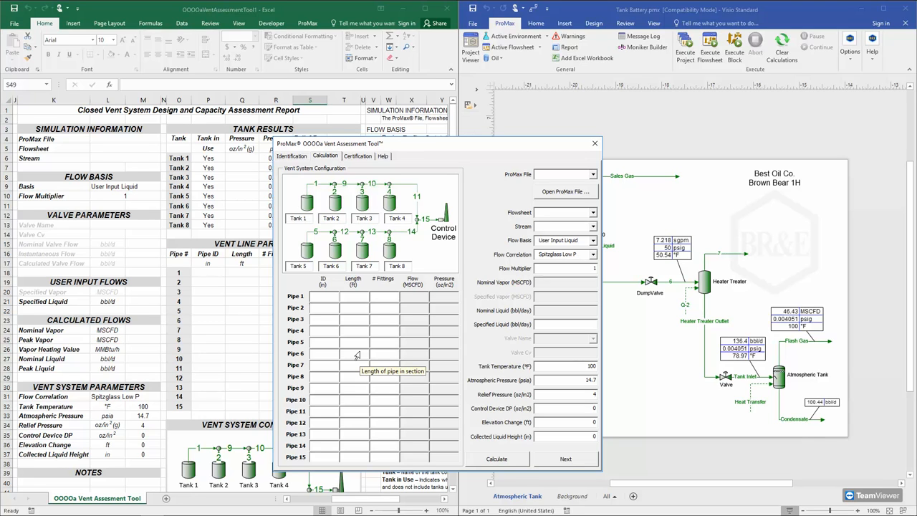
mouse_move(308, 214)
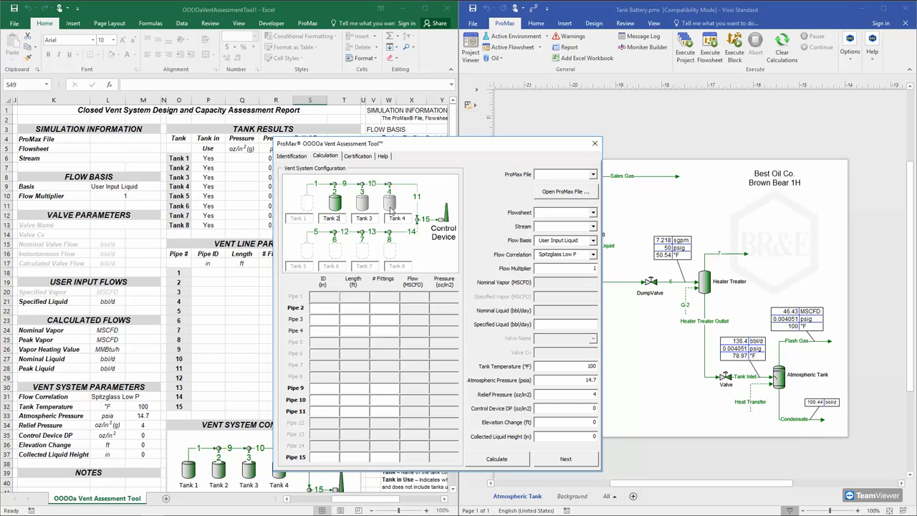
Cycle tank icons so only three tanks, TK-101, TK-102 and TK-103, remain active
click(332, 217)
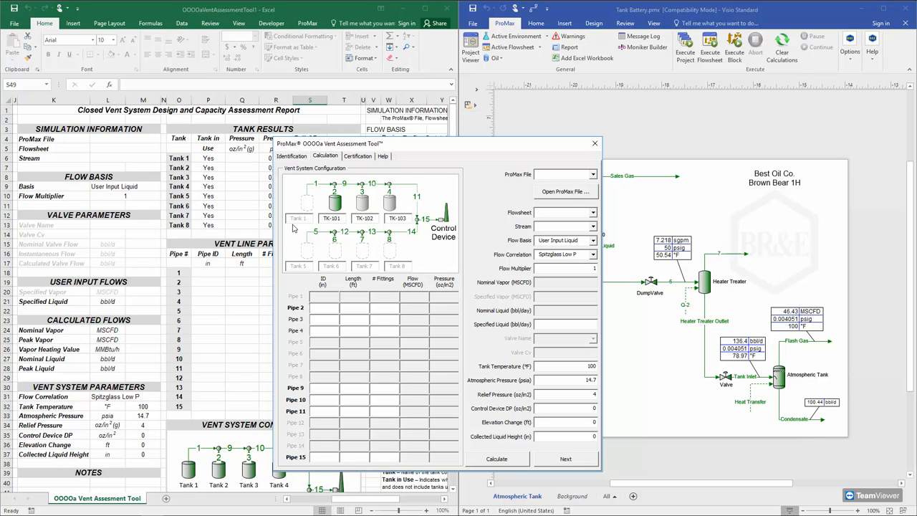
mouse_move(392, 194)
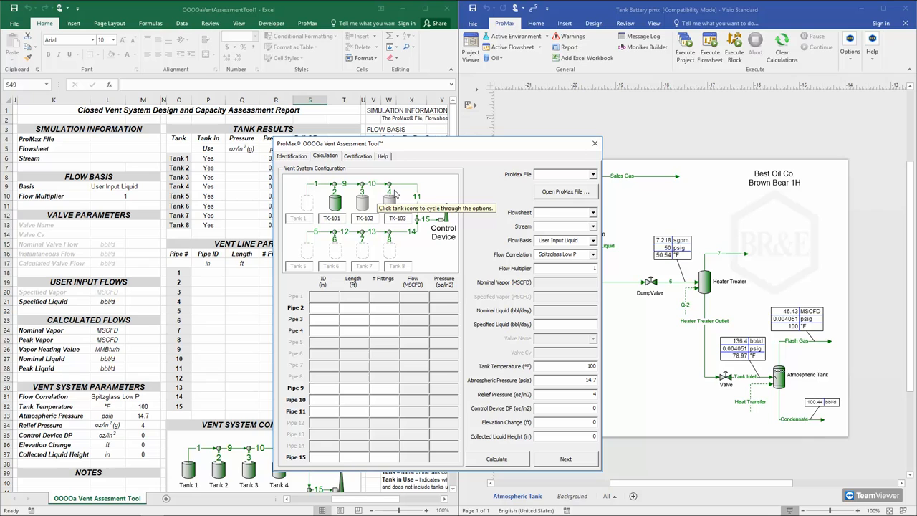
mouse_move(323, 314)
text(2)
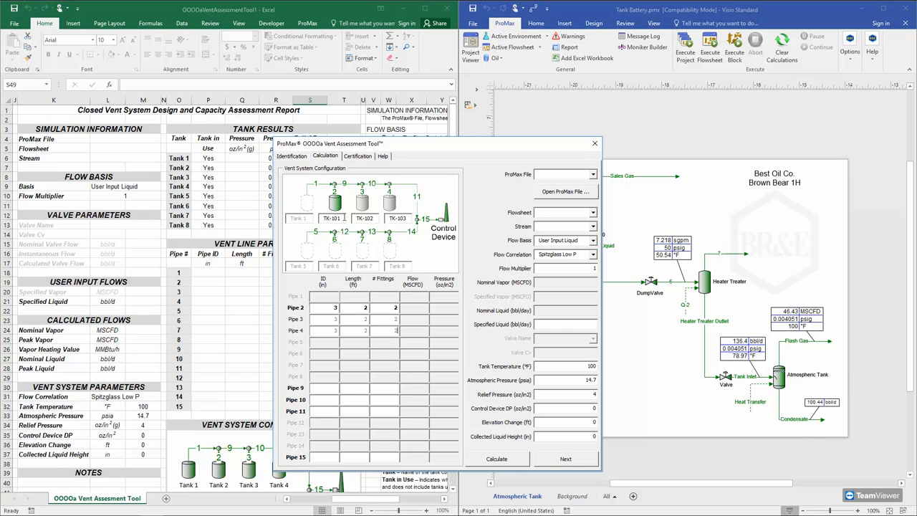
mouse_move(335, 189)
text(6)
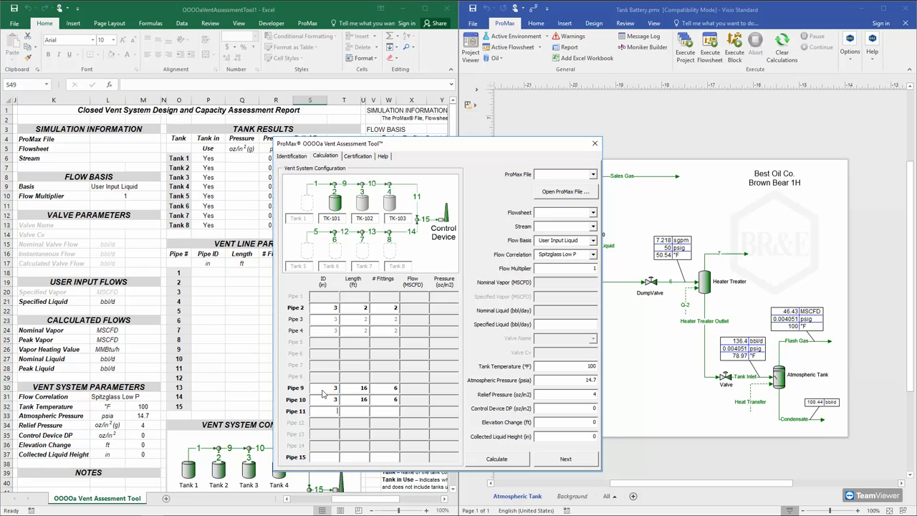
Enter diameters, lengths (e.g. 20) and fitting counts for the six enabled vent pipes
text(20)
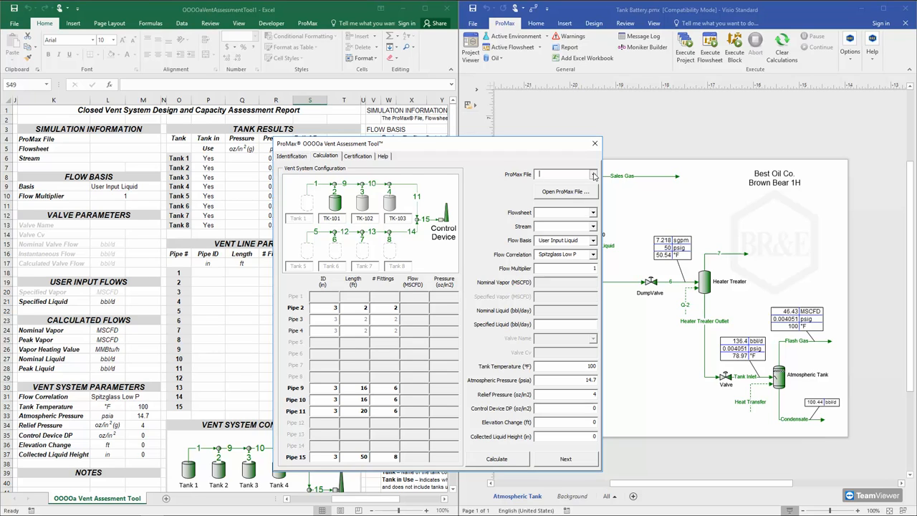
Link the assessment to Tank Battery.pmx, its Atmospheric Tank flowsheet, and select the feed stream
click(593, 175)
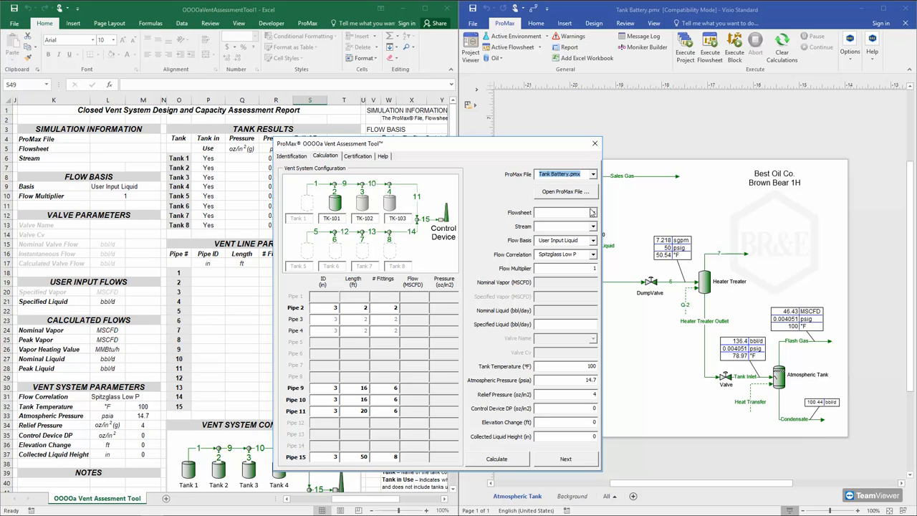
click(591, 212)
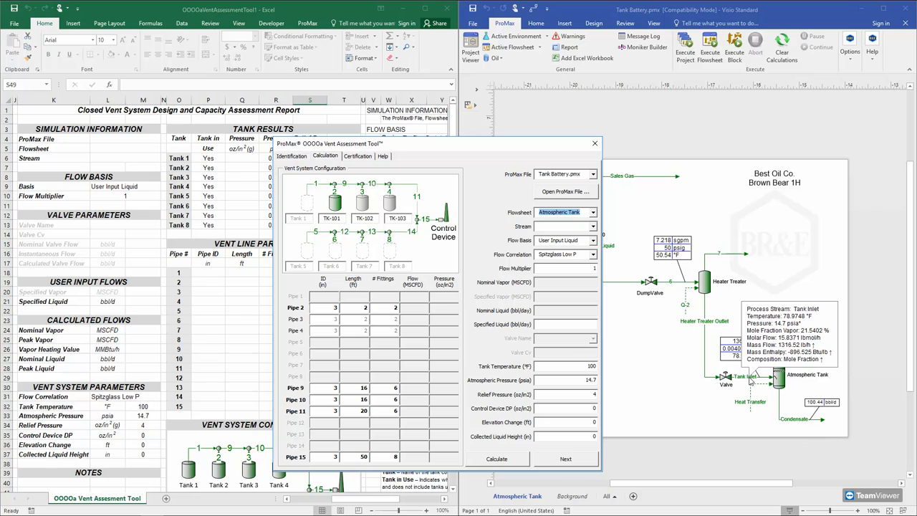
click(593, 226)
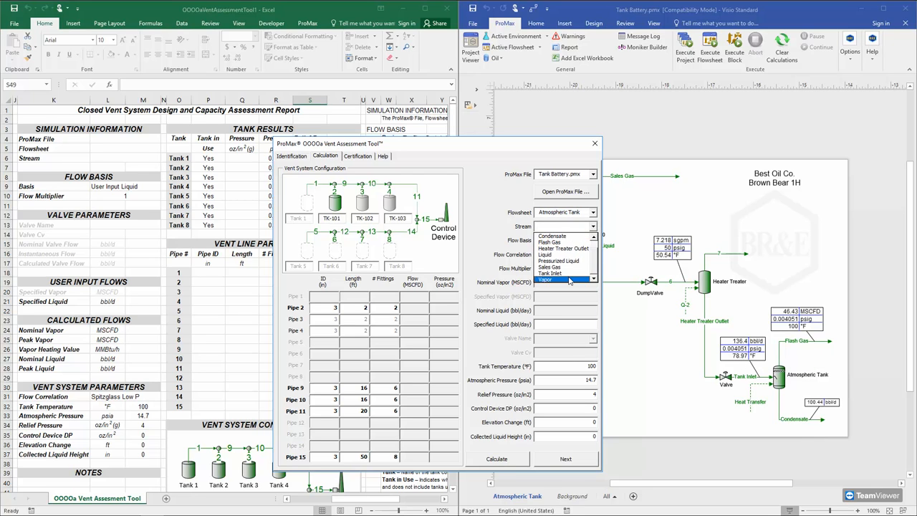
click(557, 273)
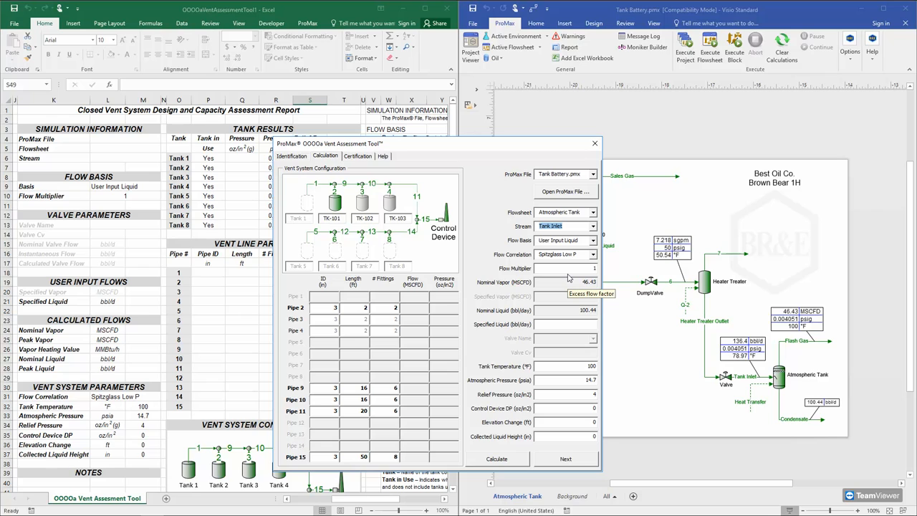
Set Flow Basis to Controlling Valve and review the empty Valve Name list
click(593, 240)
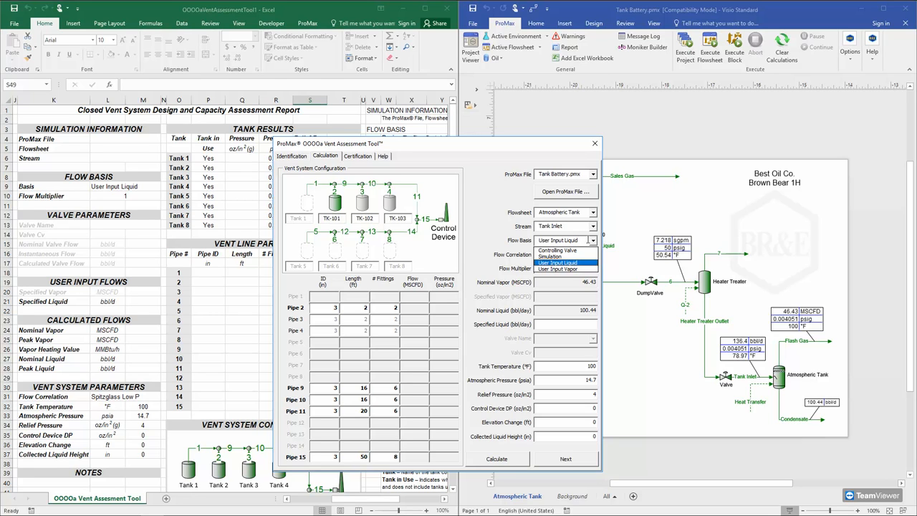
click(558, 249)
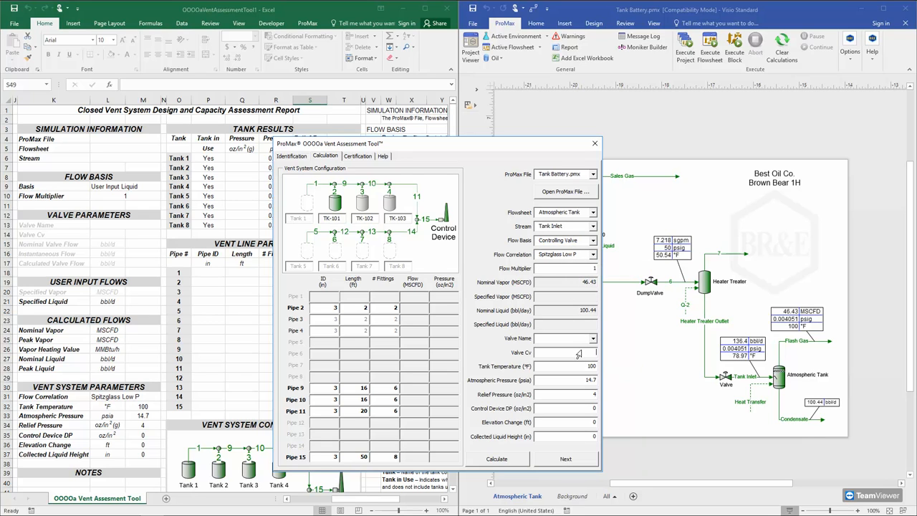
click(593, 338)
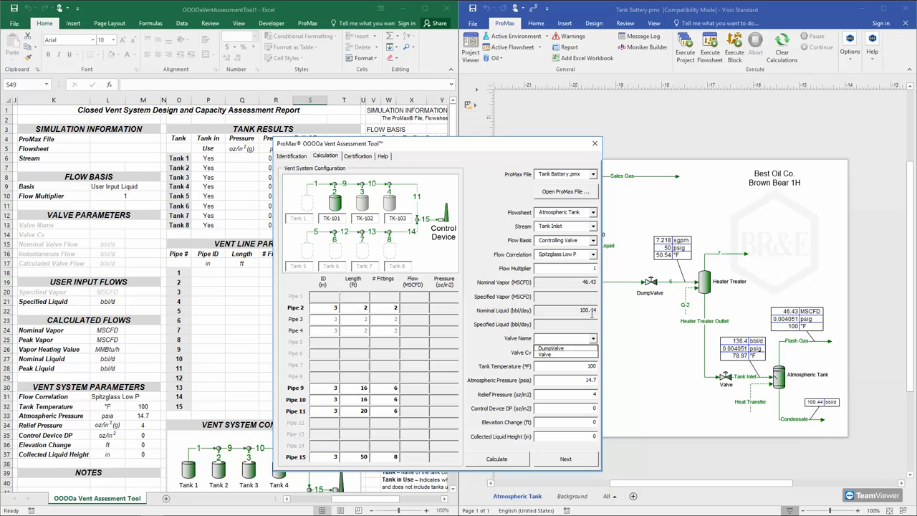
click(593, 240)
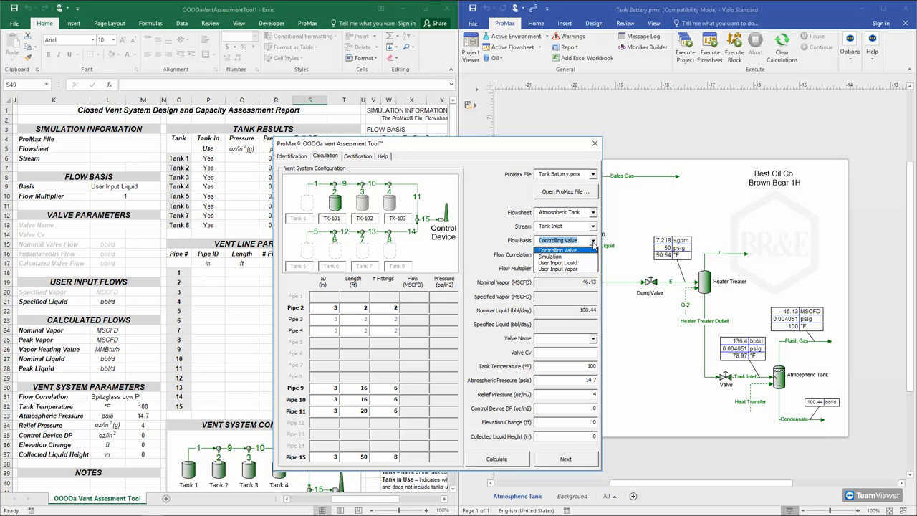
Set Flow Basis to Simulation so nominal vapor and liquid flows fill from the flowsheet
click(550, 255)
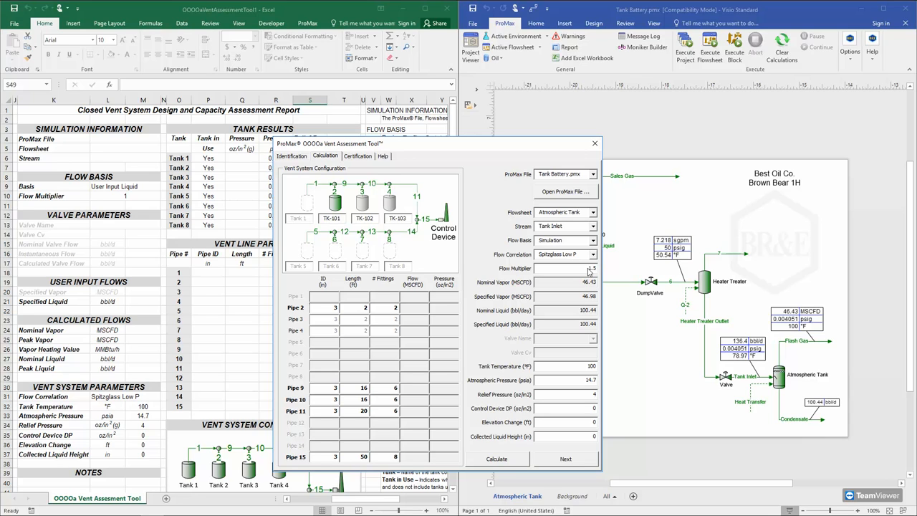
mouse_move(593, 255)
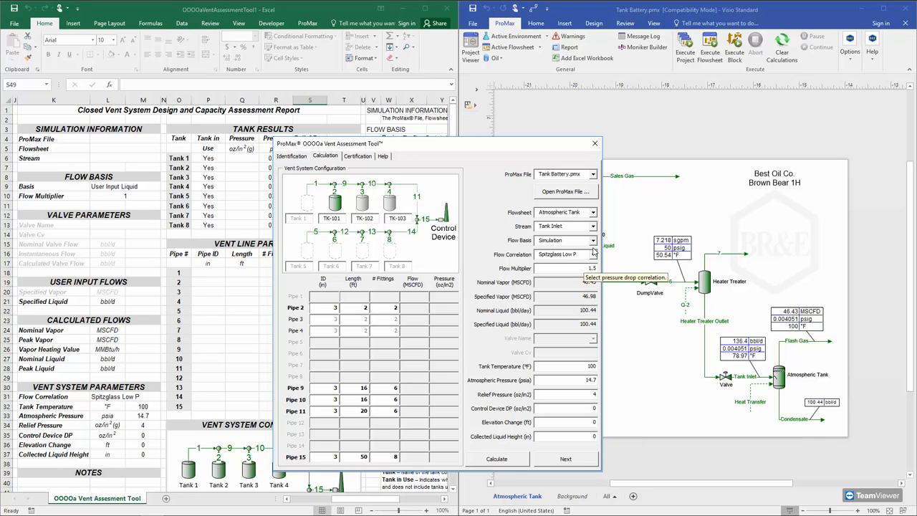
Set Flow Multiplier to 1.5 and enter the relief pressure and control device DP
click(593, 255)
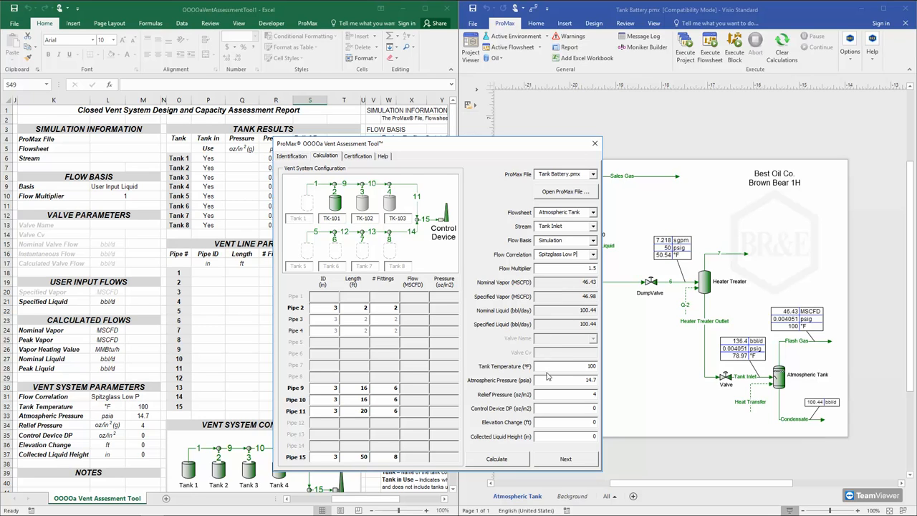
mouse_move(546, 375)
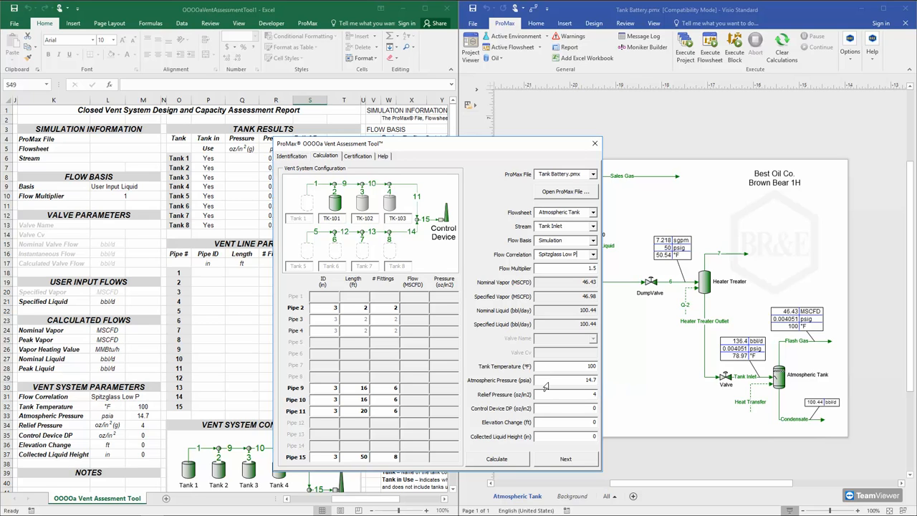
mouse_move(544, 387)
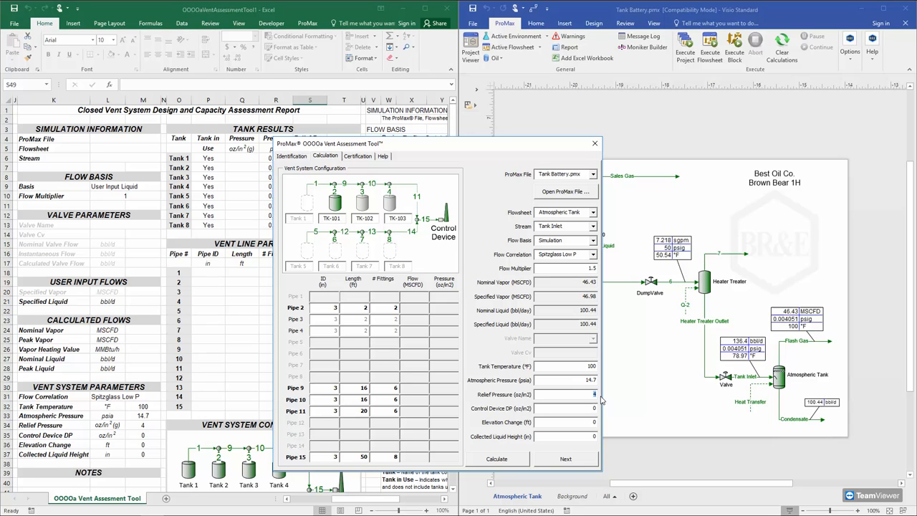
mouse_move(588, 415)
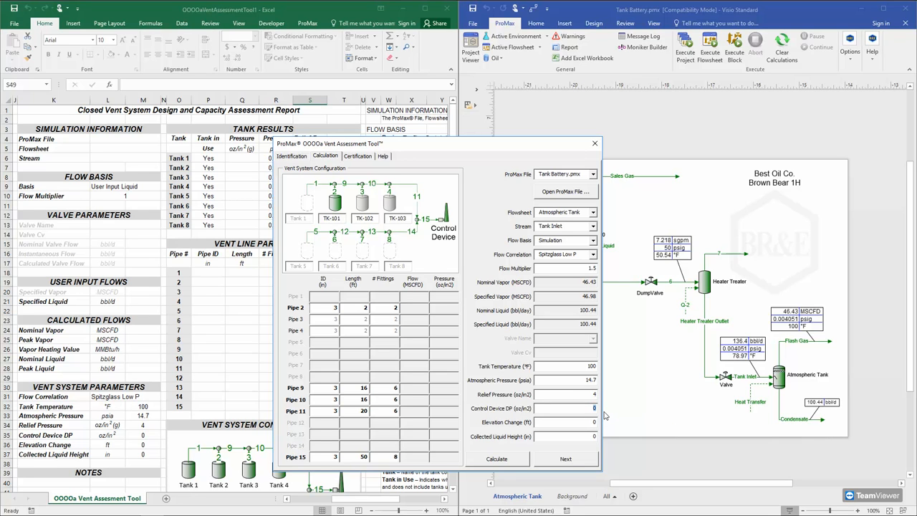
mouse_move(432, 220)
text(1)
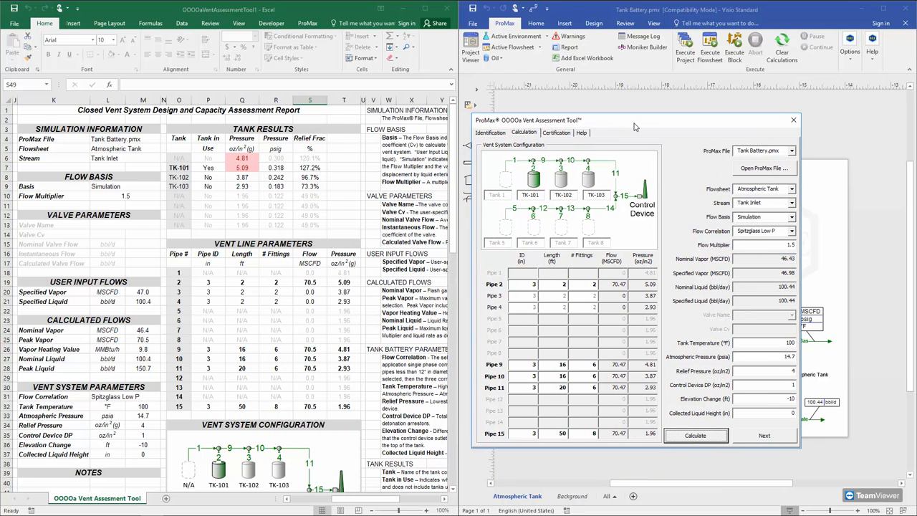
mouse_move(621, 132)
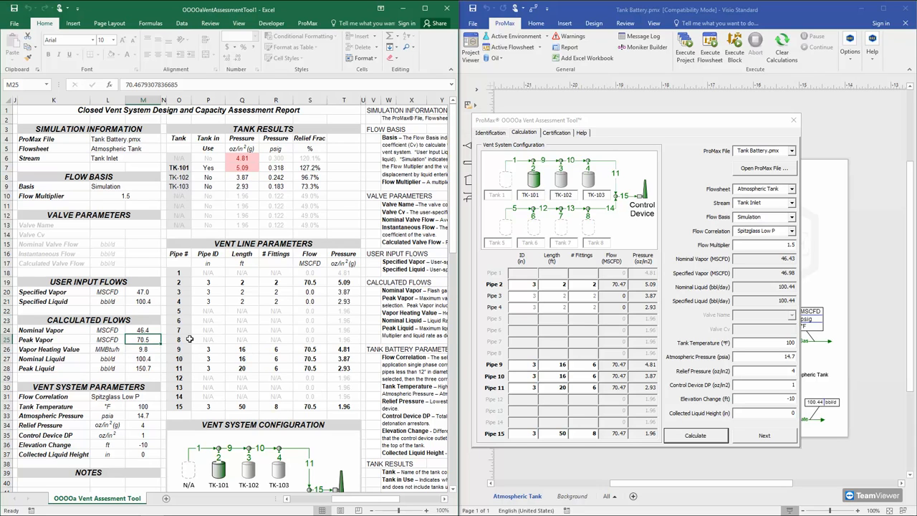
Adjust the calculation input and rerun Calculate so TK-101's maximum pressure drops to 3.97
click(241, 166)
text(4)
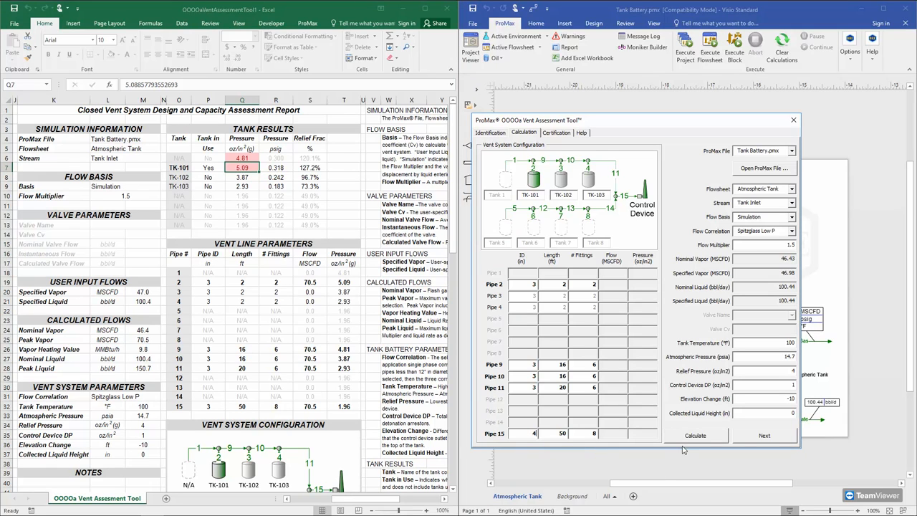
click(693, 435)
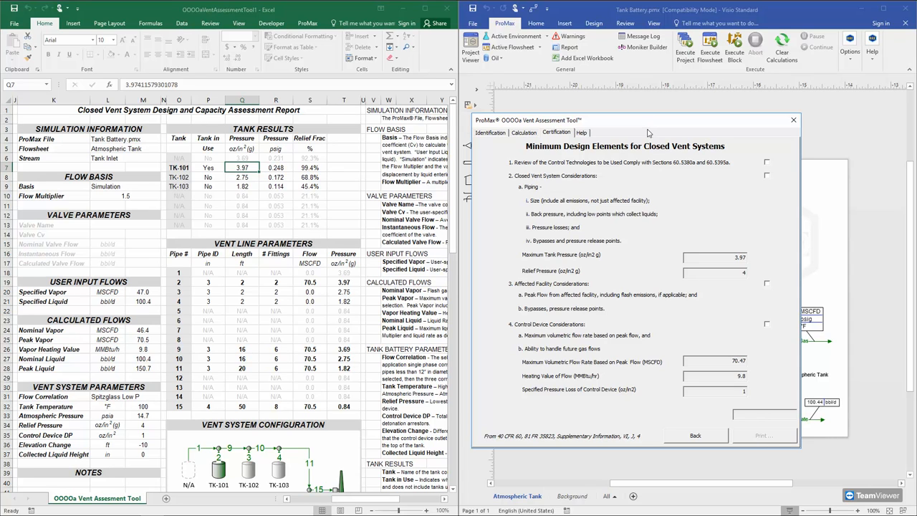
mouse_move(702, 117)
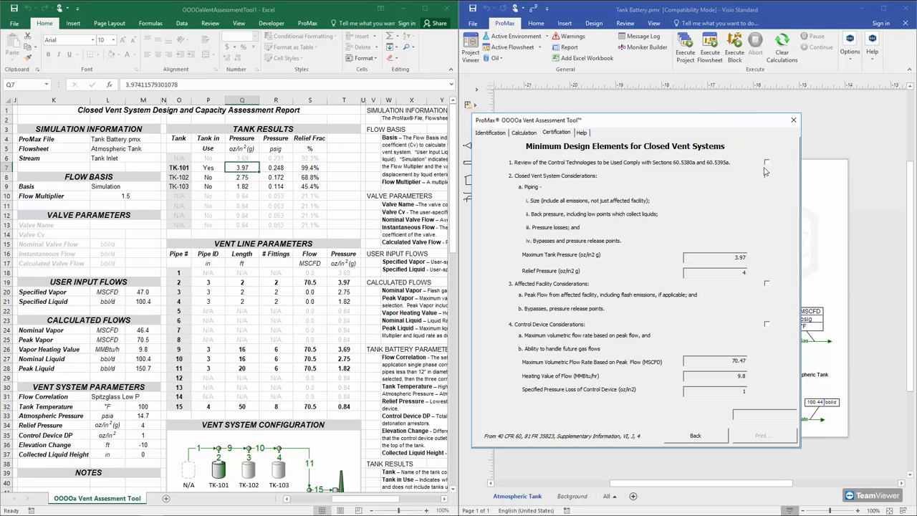
mouse_move(765, 195)
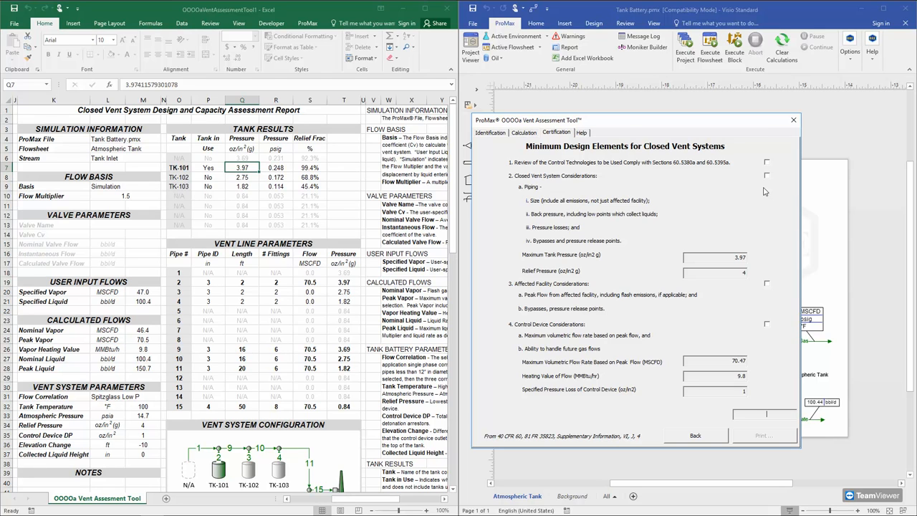
Check all minimum design elements to show PASS and start printing the certification report
click(767, 162)
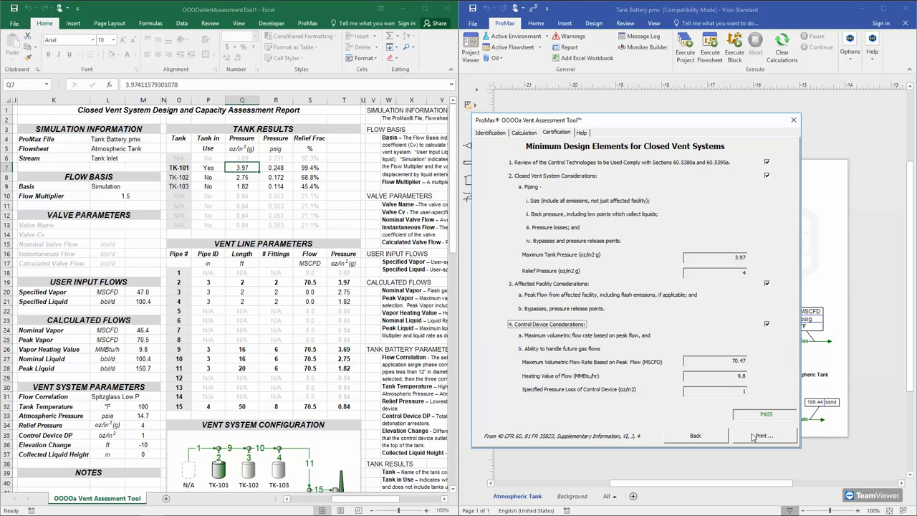
click(762, 436)
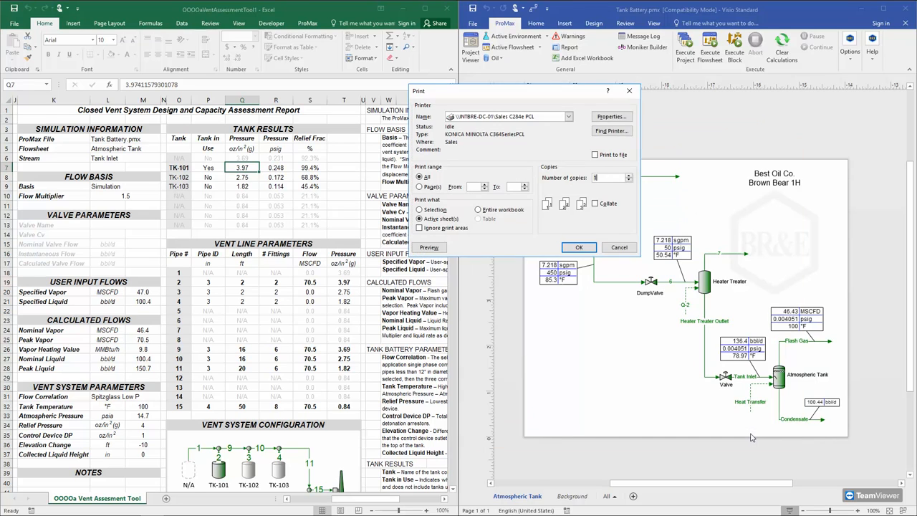
Preview the certification report, page through it, and return to the checklist
click(429, 246)
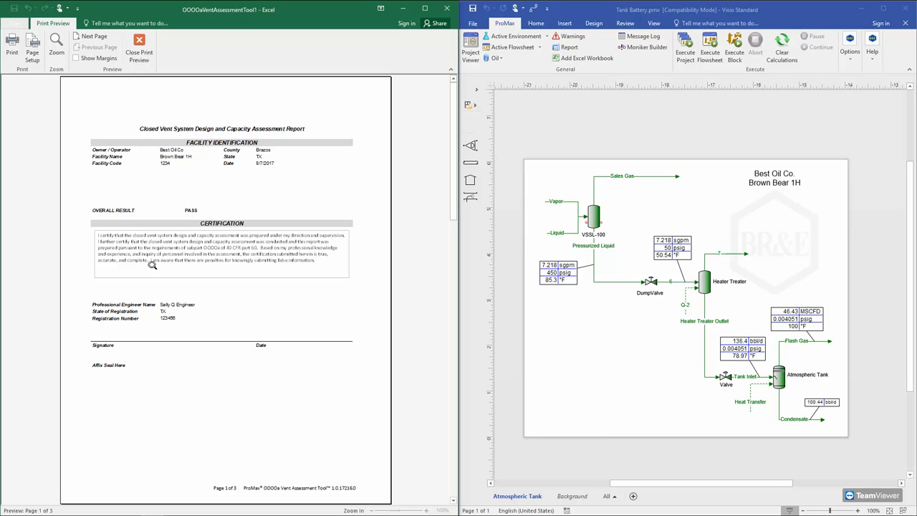
mouse_move(153, 216)
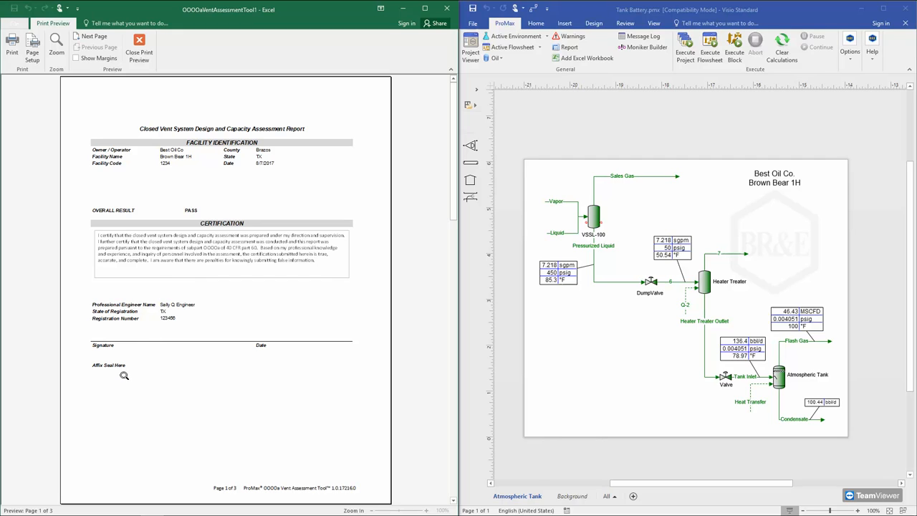
click(94, 35)
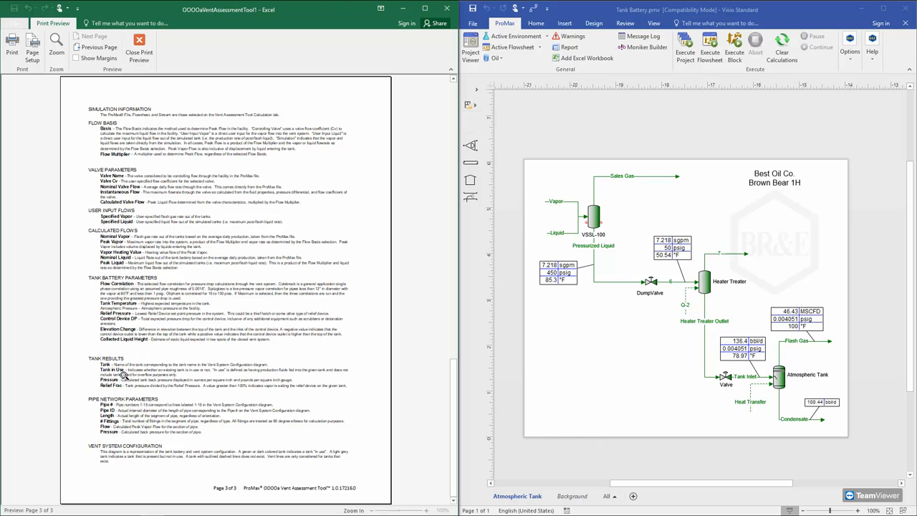
click(139, 43)
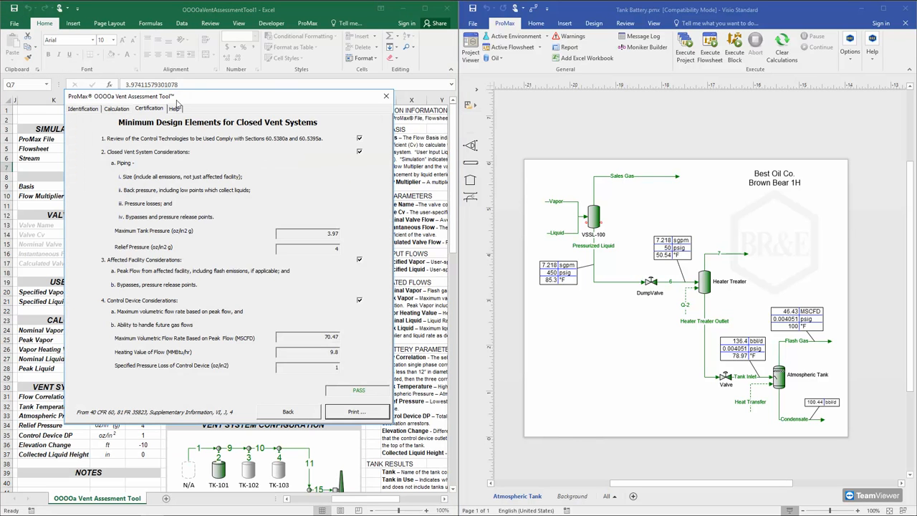
click(318, 137)
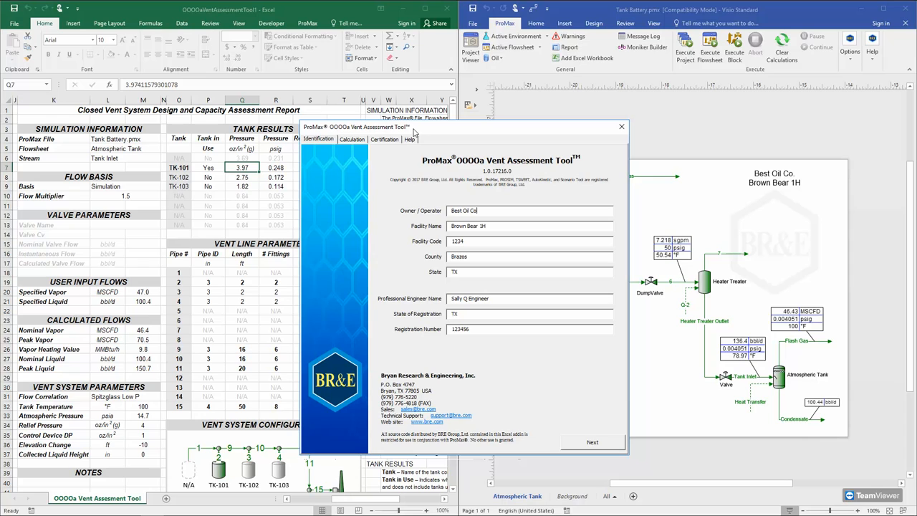
mouse_move(378, 387)
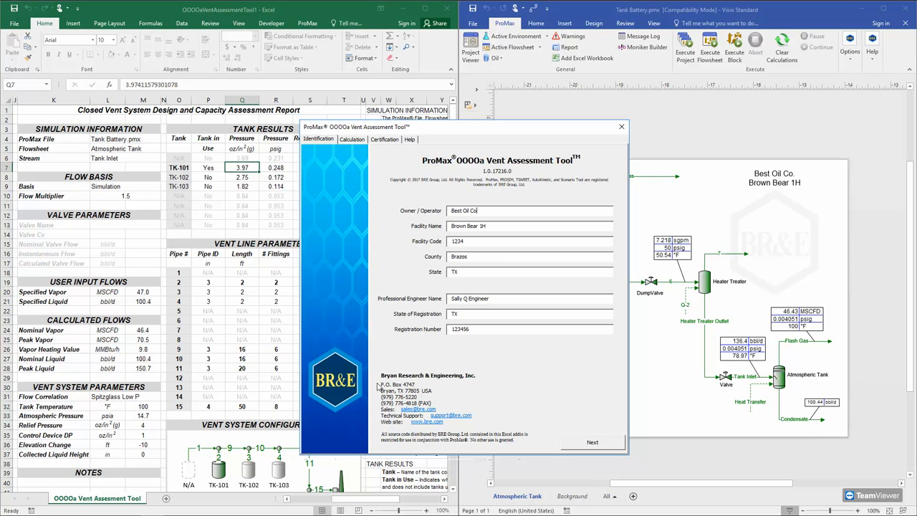